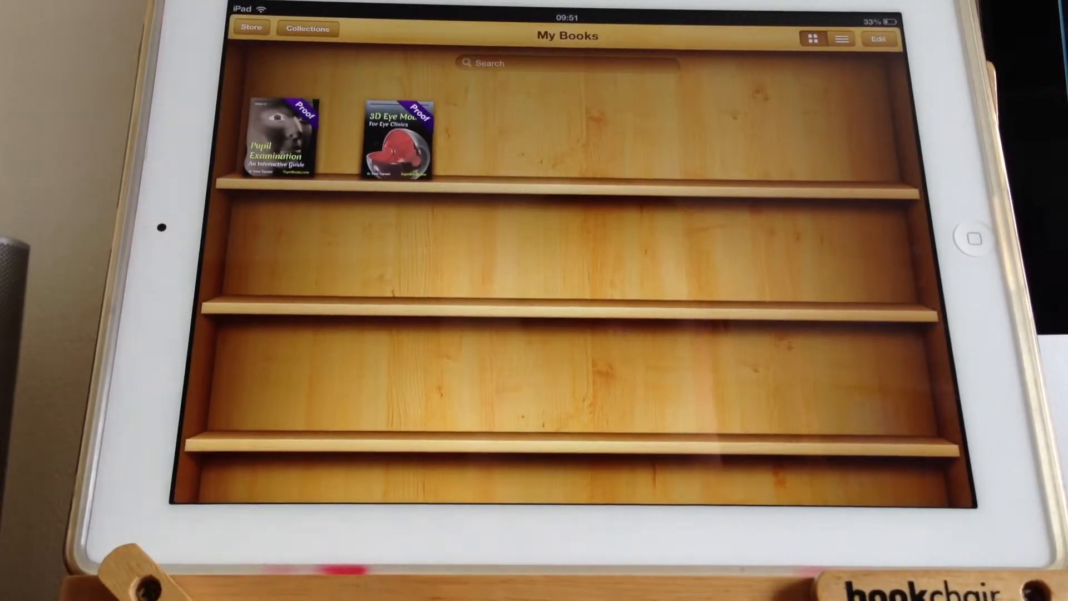
Open the Pupil Examination book at Chapter 4 quiz Case 4.5, page 73.
{"action": "left_click", "coordinate": [275, 137]}
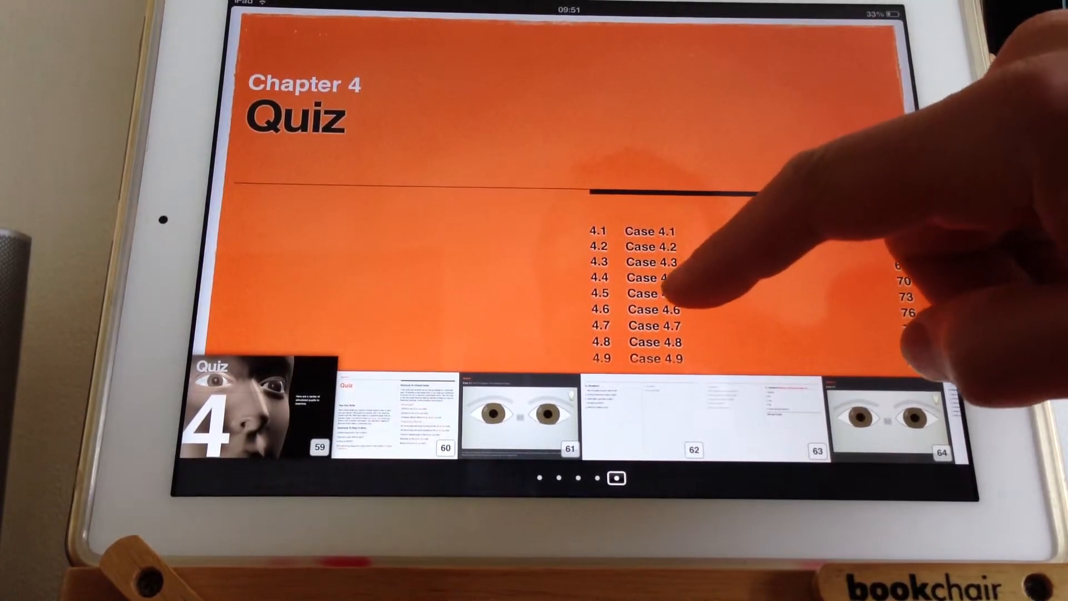
{"action": "left_click", "coordinate": [646, 293]}
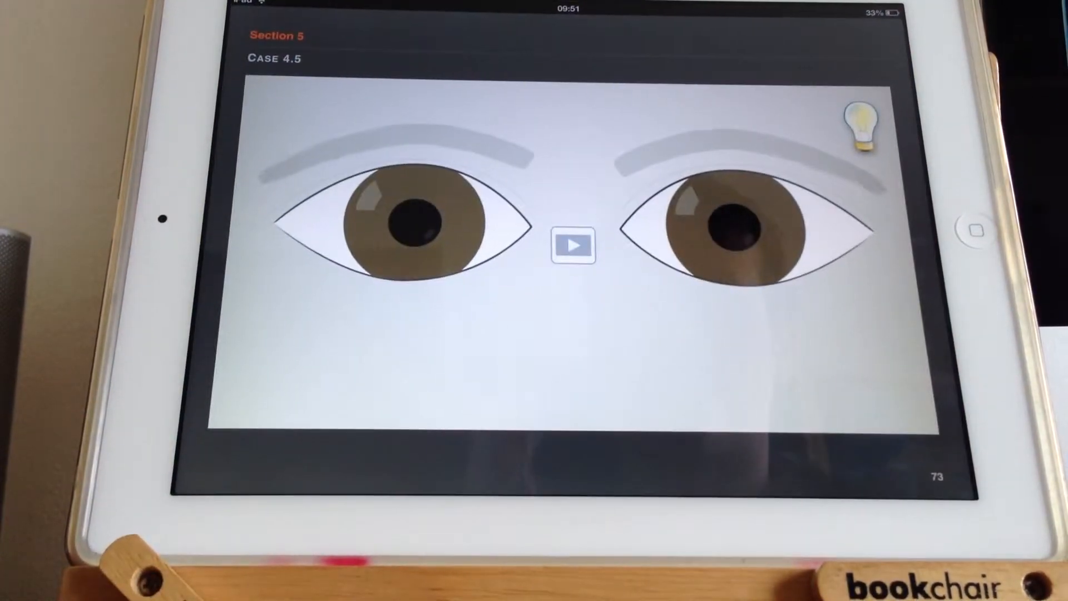